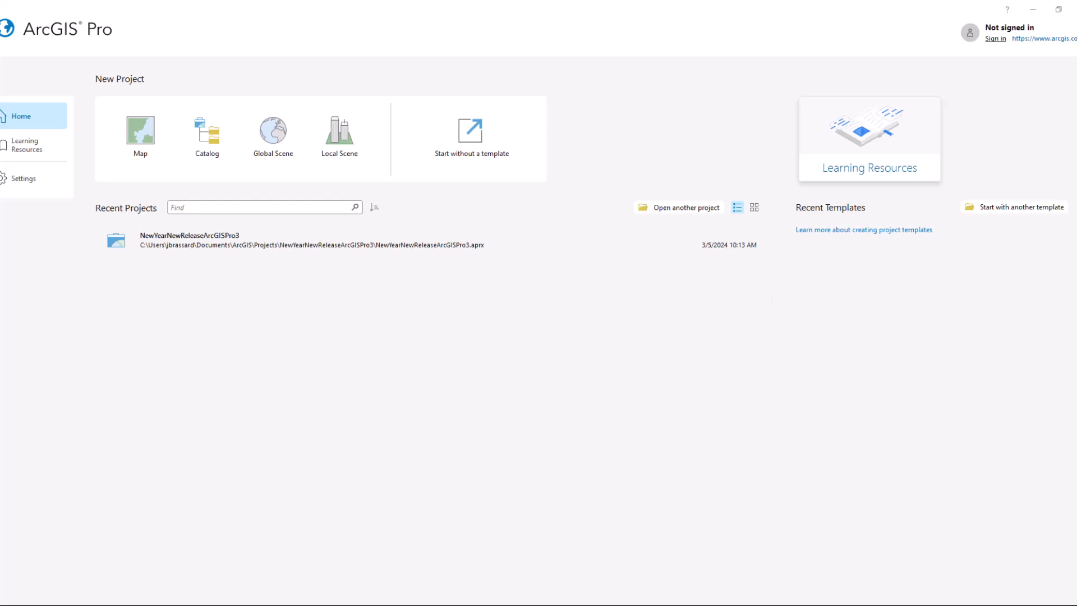
{"action": "mouse_move", "coordinate": [1037, 40]}
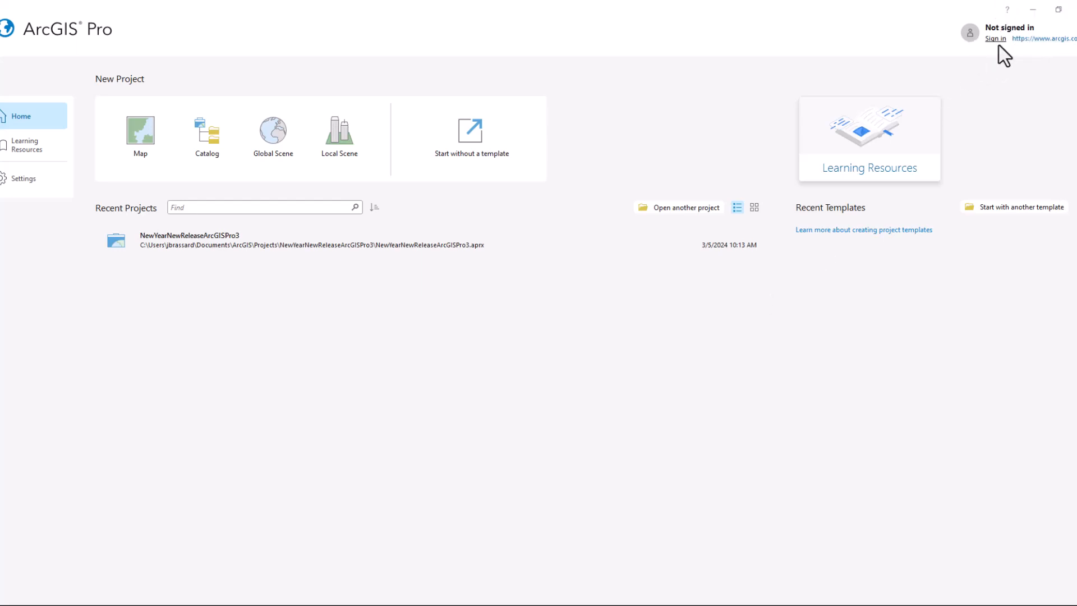
{"action": "mouse_move", "coordinate": [998, 38]}
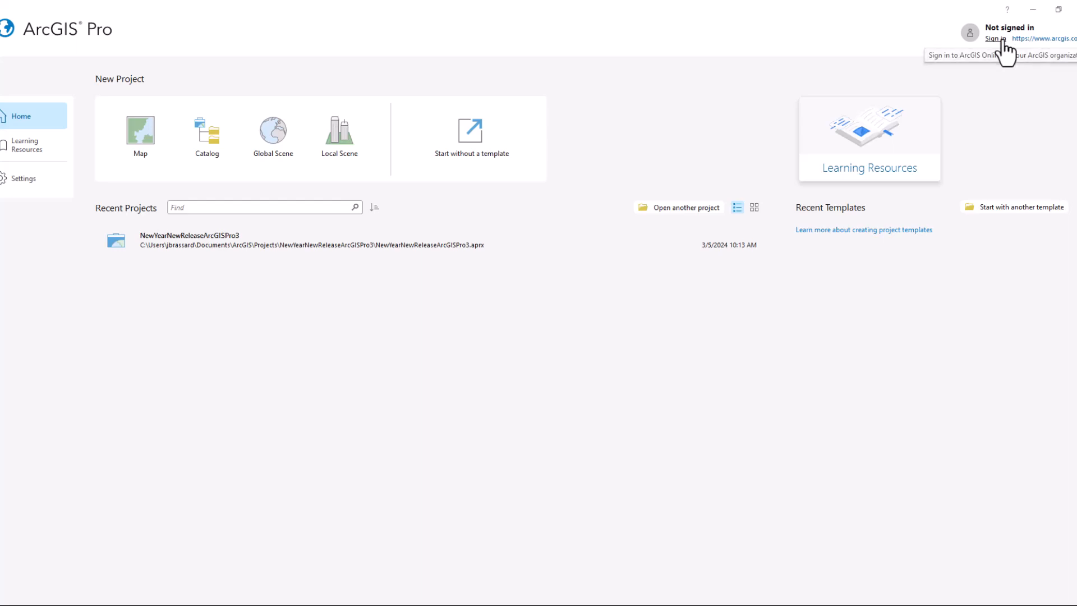
Sign in to ArcGIS Online from the start page
{"action": "left_click", "coordinate": [997, 38]}
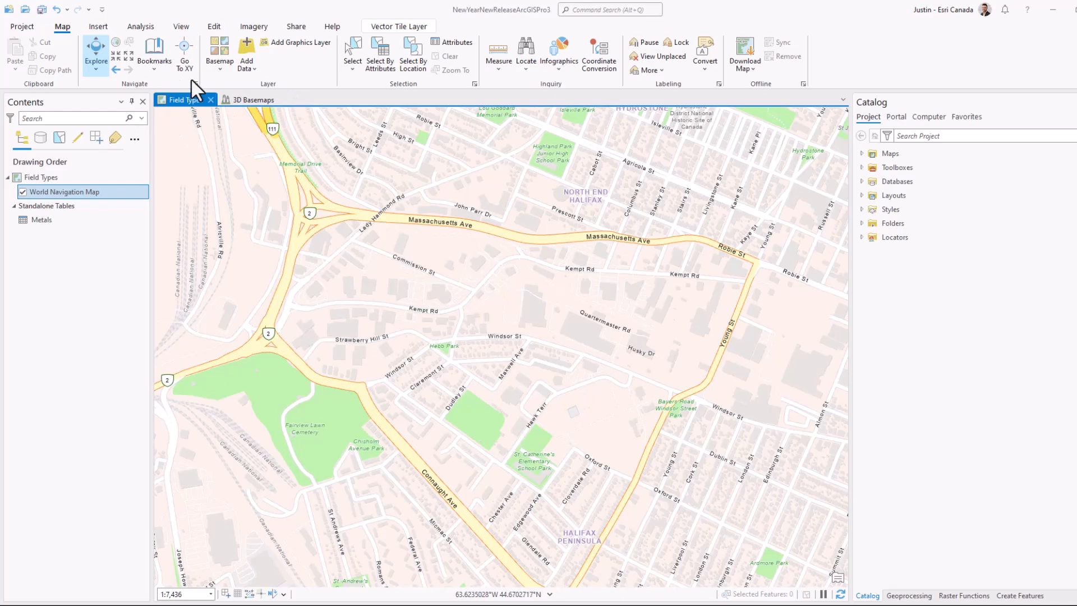
{"action": "left_click", "coordinate": [219, 47]}
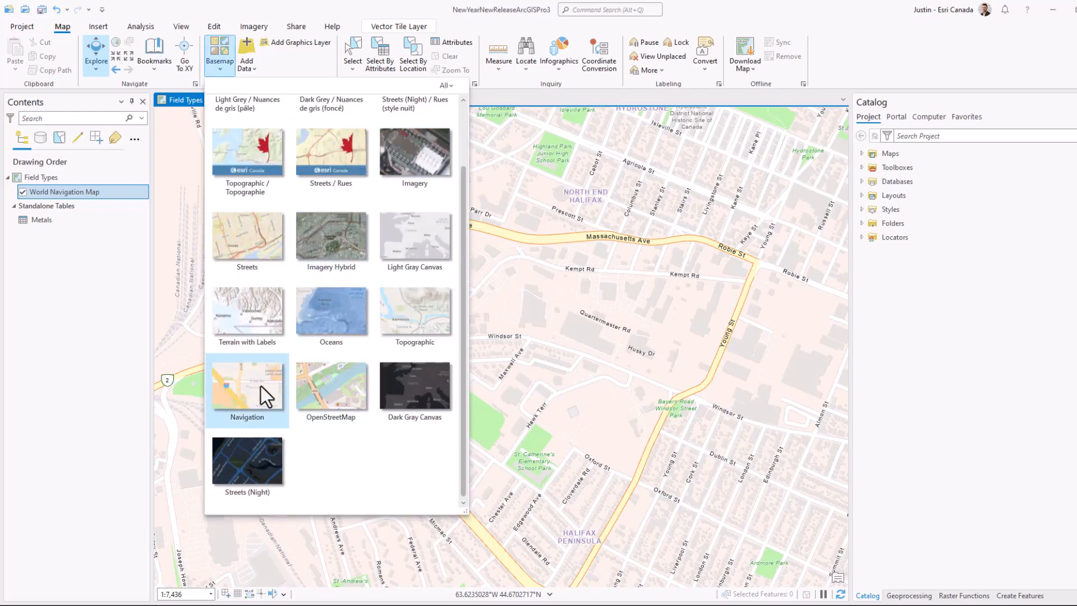
{"action": "mouse_move", "coordinate": [265, 426]}
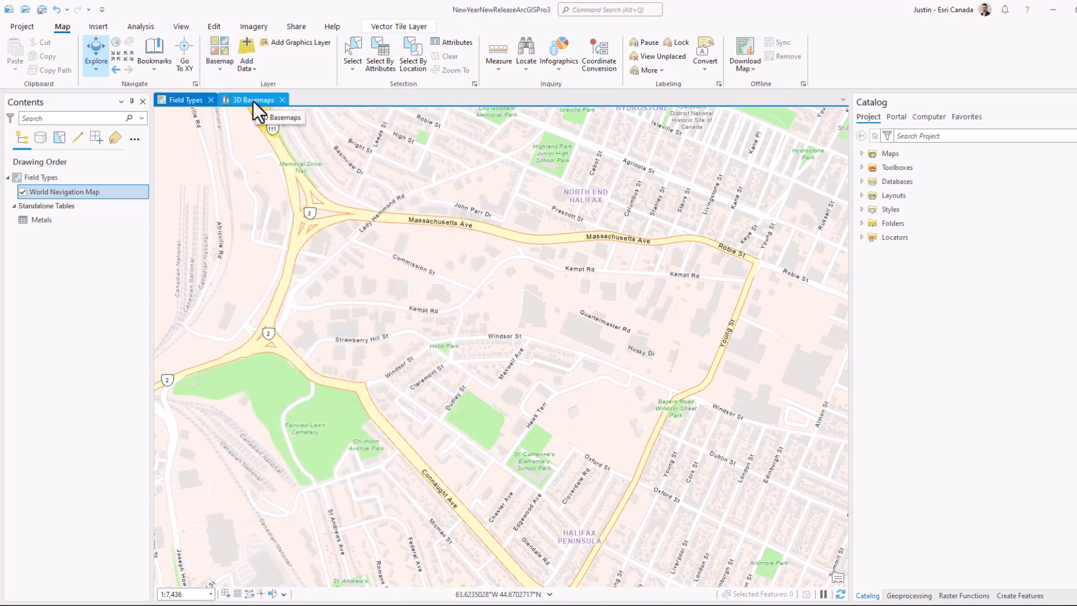
Give the 3D Basemaps scene the Navigation 3D basemap in place of the topographic one
{"action": "left_click", "coordinate": [254, 100]}
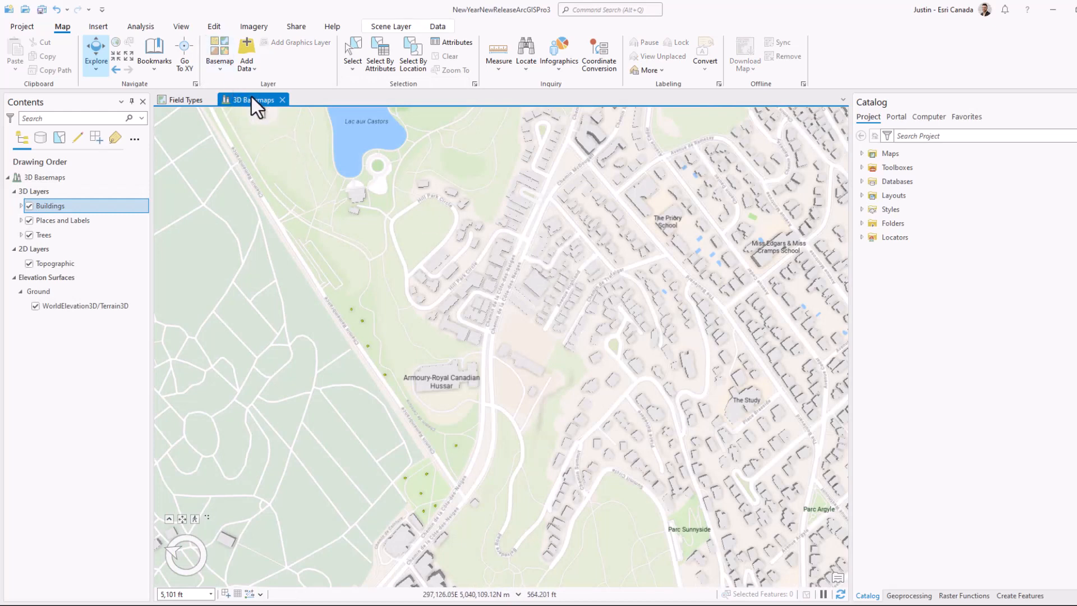
{"action": "mouse_move", "coordinate": [220, 61]}
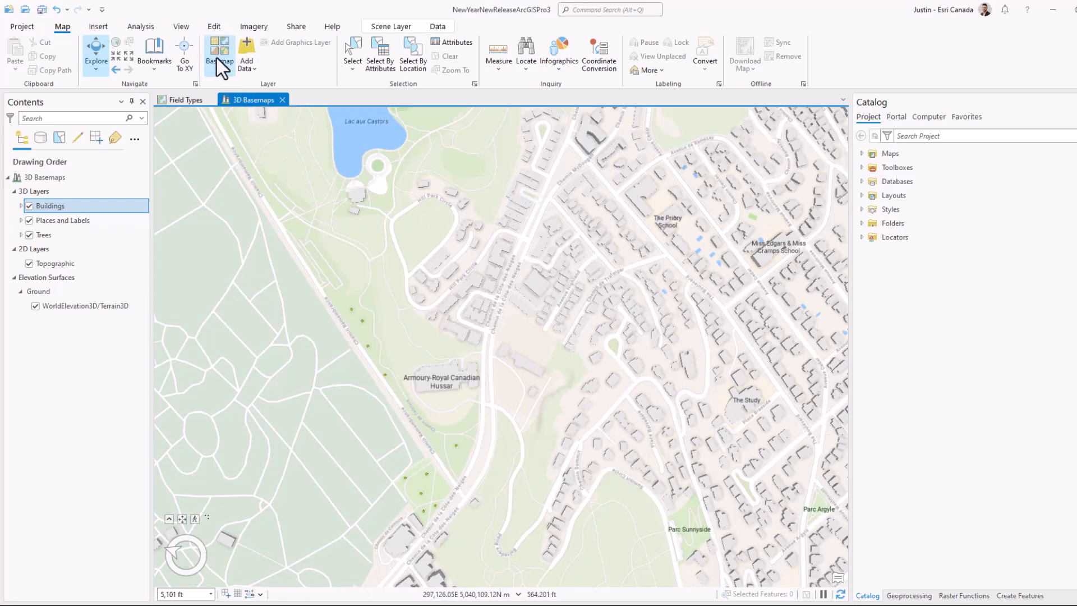
{"action": "left_click", "coordinate": [219, 51]}
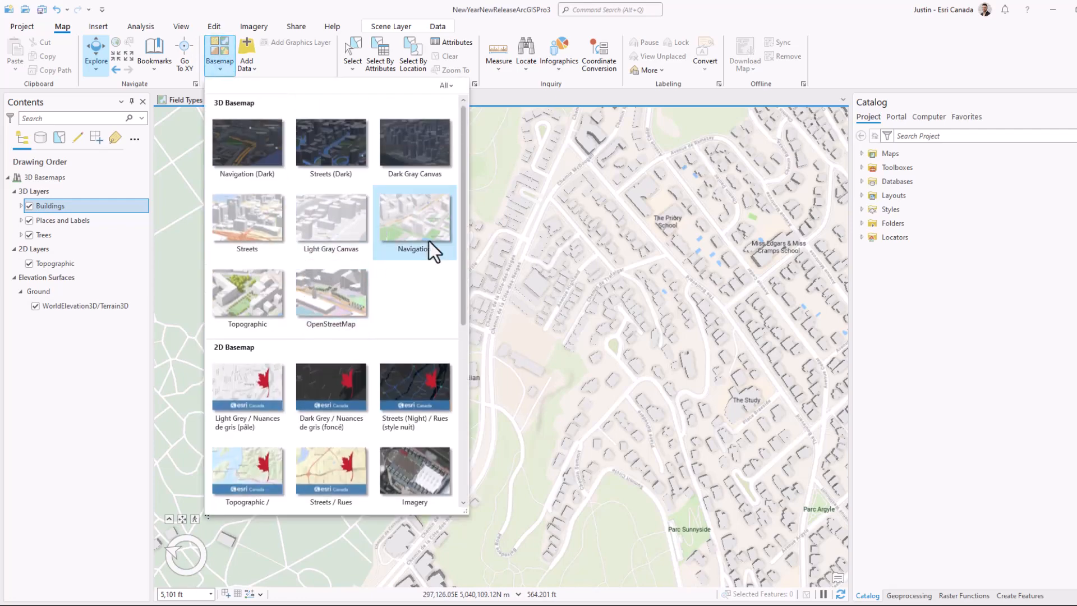
{"action": "left_click", "coordinate": [415, 220]}
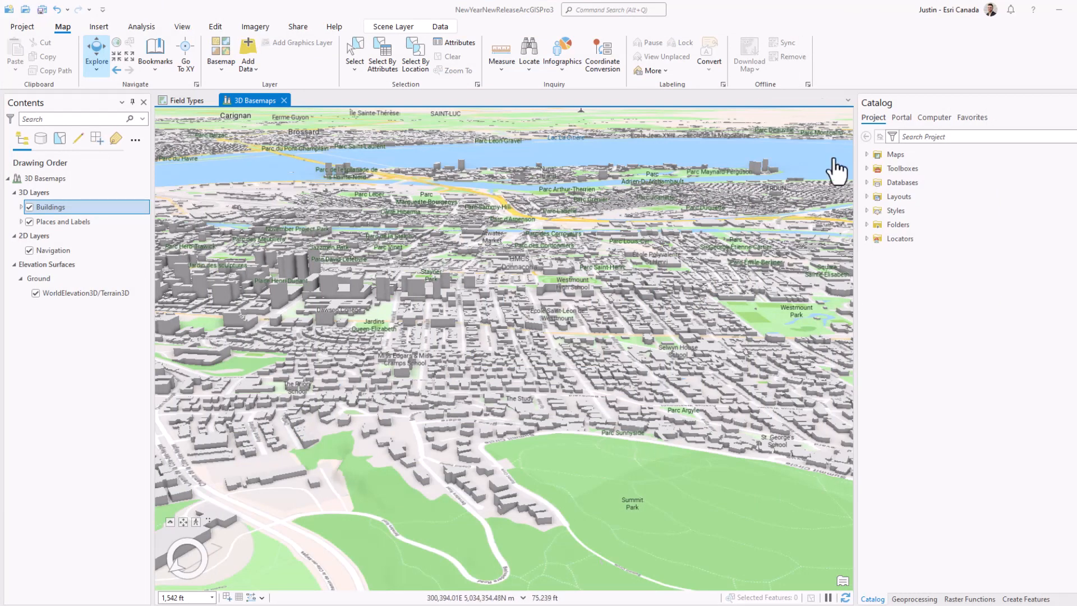
Add the TexturedBuildings feature class from Demos.gdb to the current scene via the Catalog pane
{"action": "left_click", "coordinate": [866, 181]}
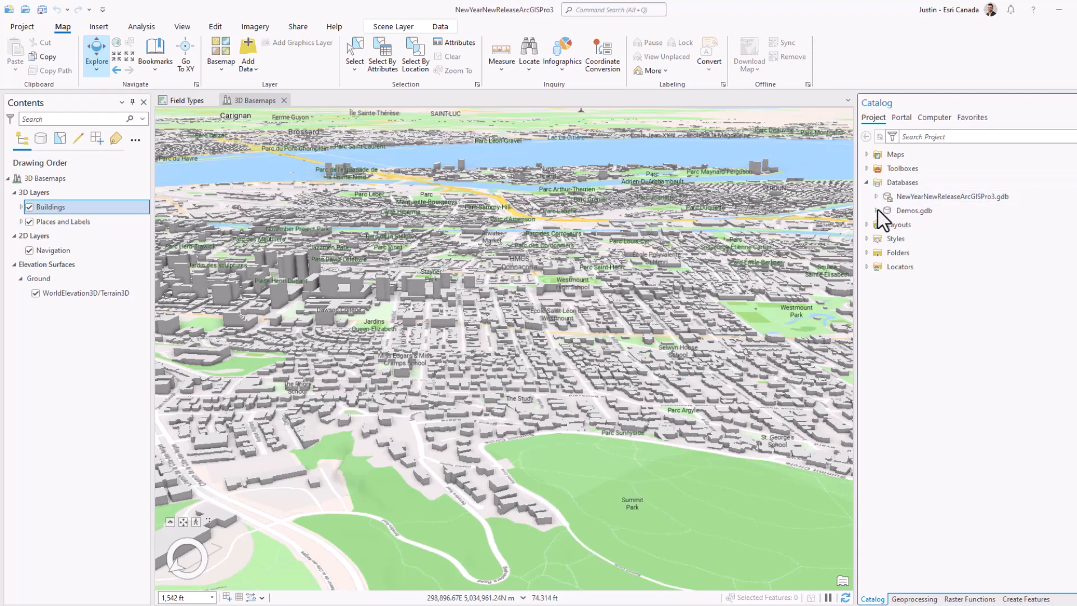
{"action": "left_click", "coordinate": [875, 211]}
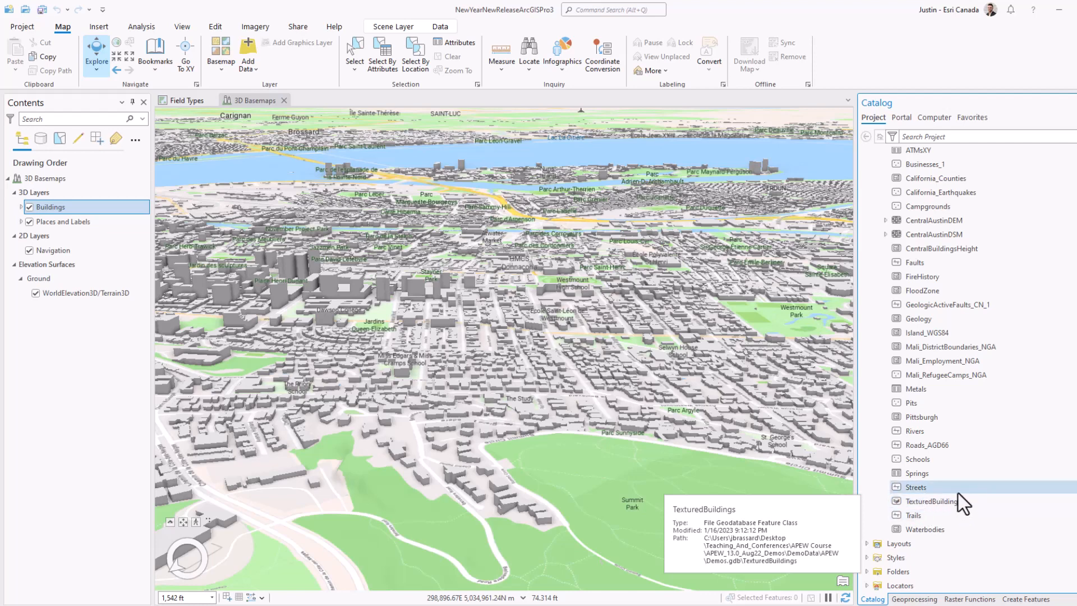
{"action": "mouse_move", "coordinate": [938, 528]}
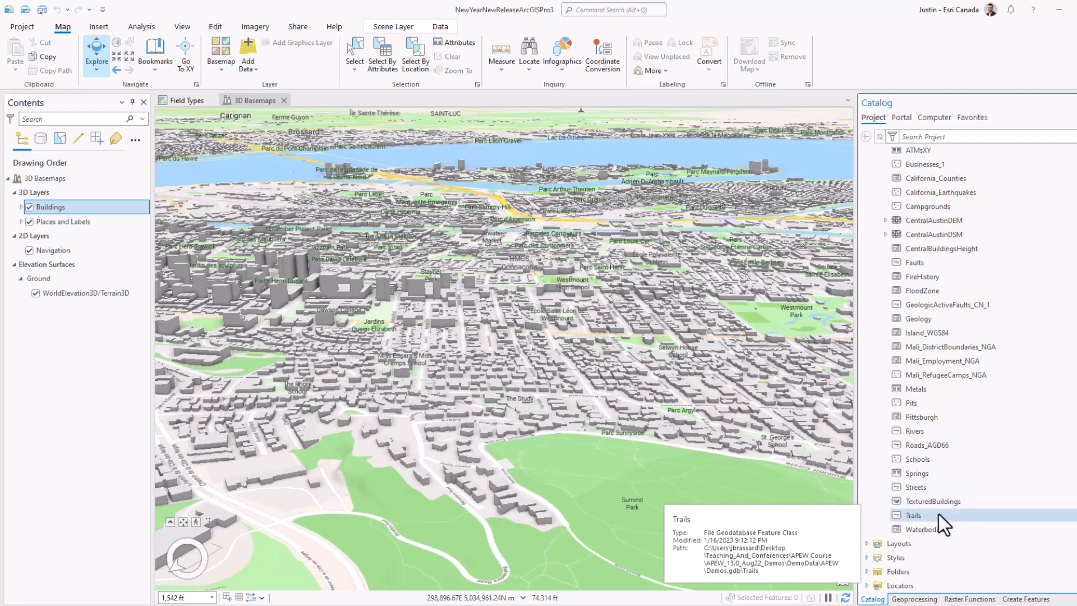
{"action": "mouse_move", "coordinate": [949, 518]}
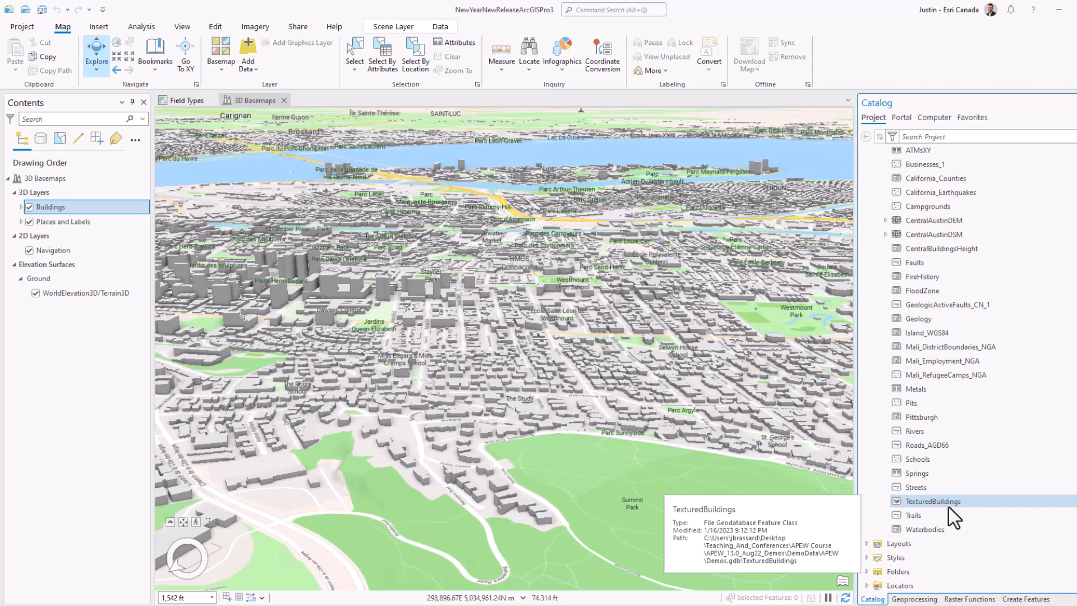
{"action": "right_click", "coordinate": [934, 501]}
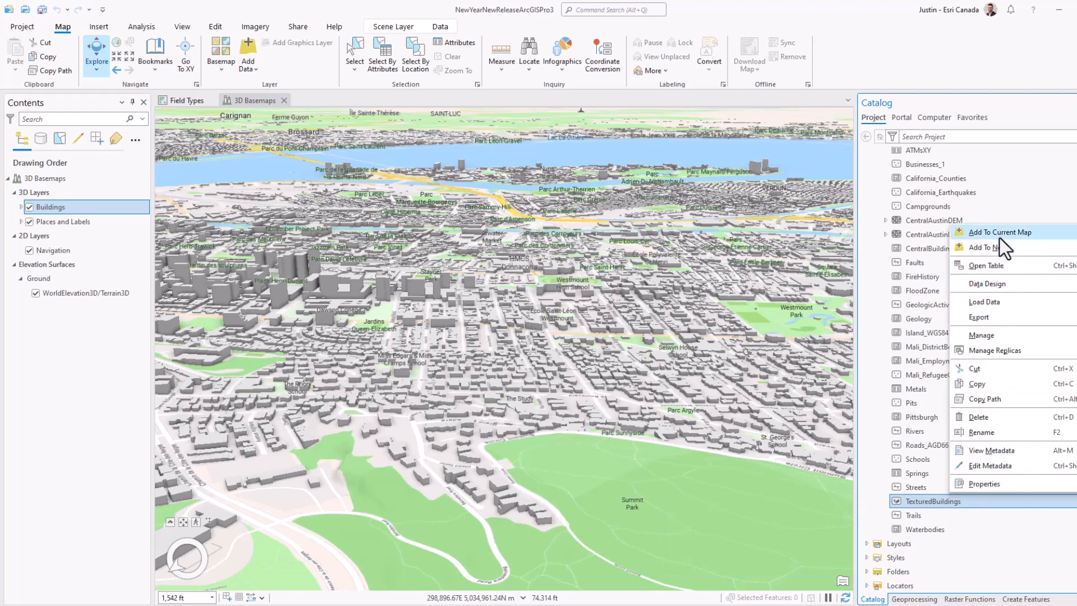
{"action": "left_click", "coordinate": [1000, 231]}
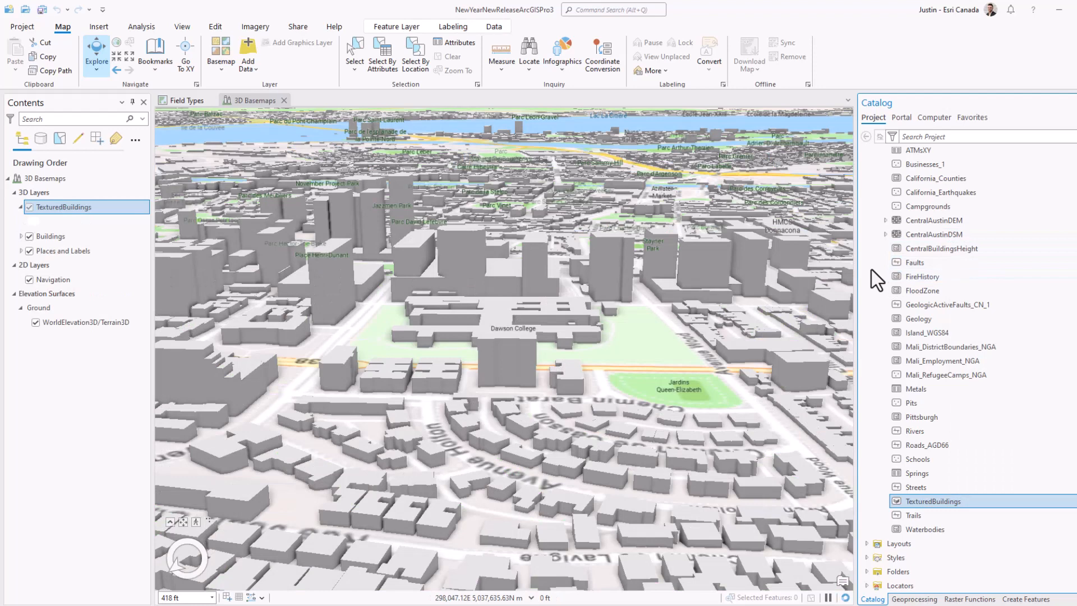